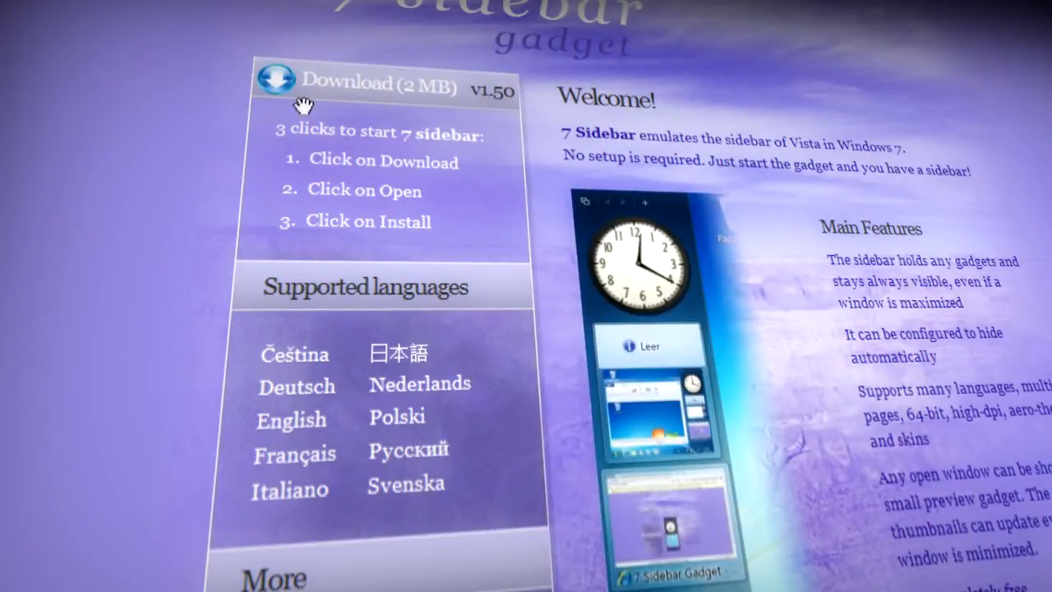
mouse_move(370, 89)
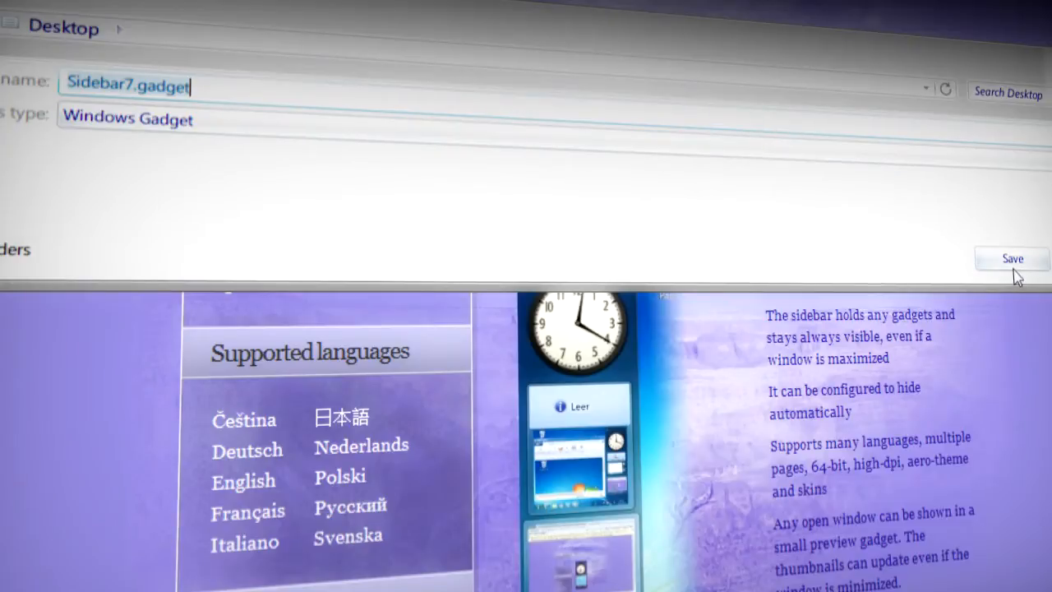
Save Sidebar7.gadget to the Desktop and confirm installing it despite the unverified-publisher warning
click(1013, 258)
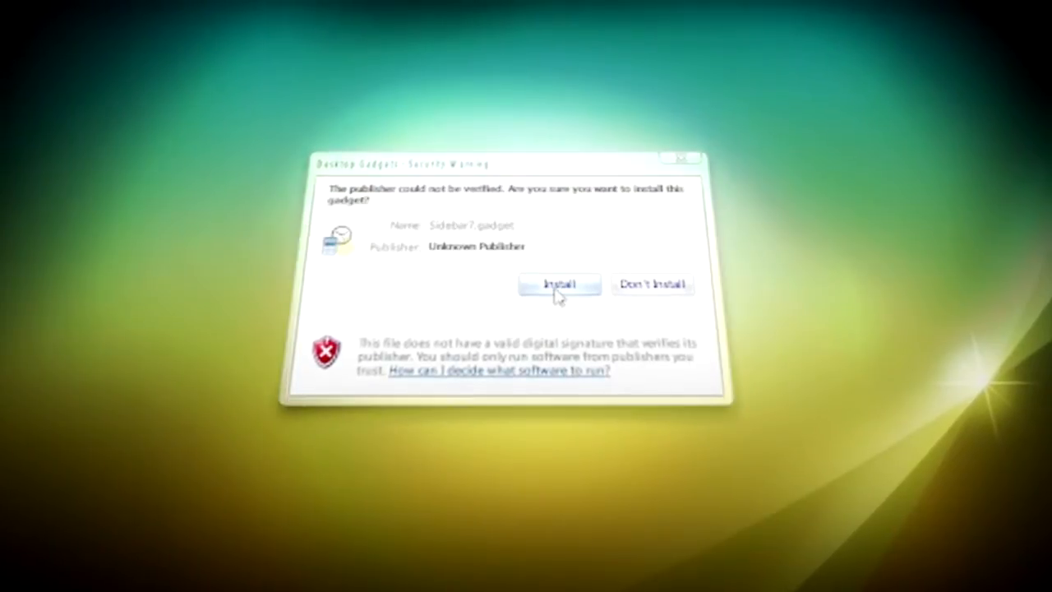
click(558, 285)
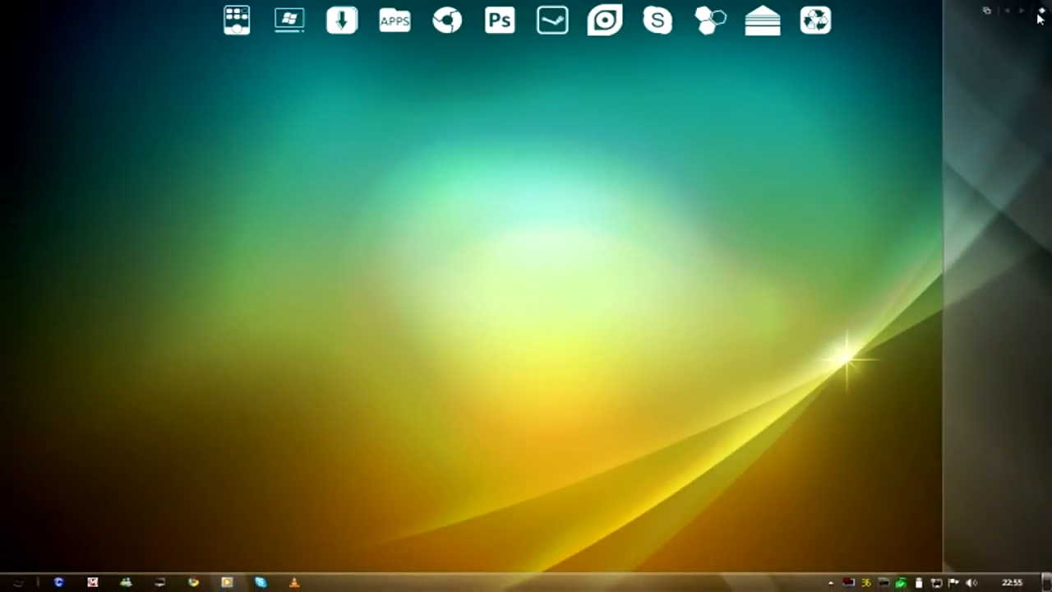
mouse_move(663, 216)
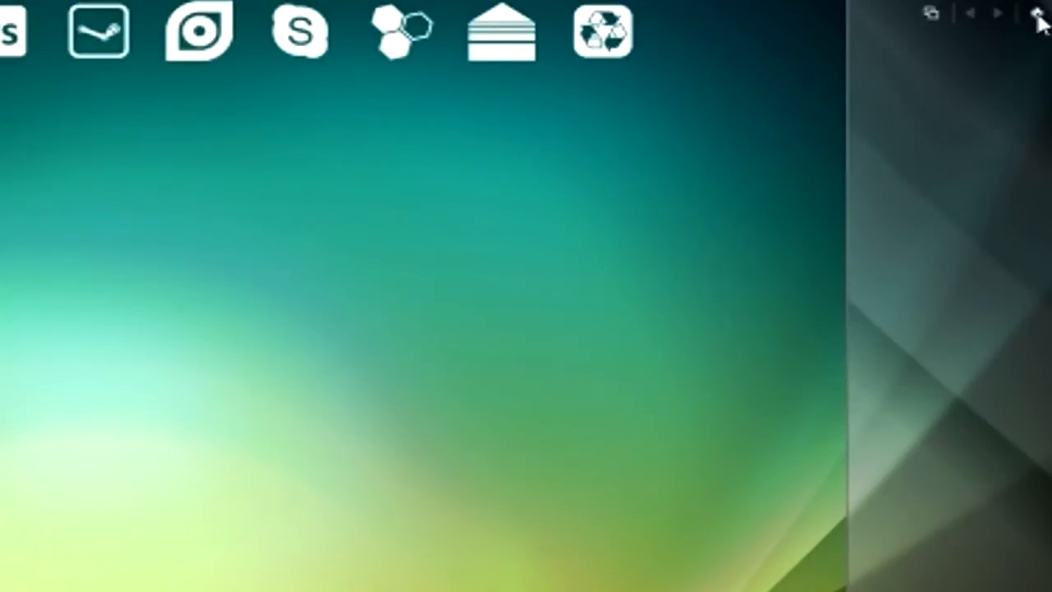
mouse_move(444, 328)
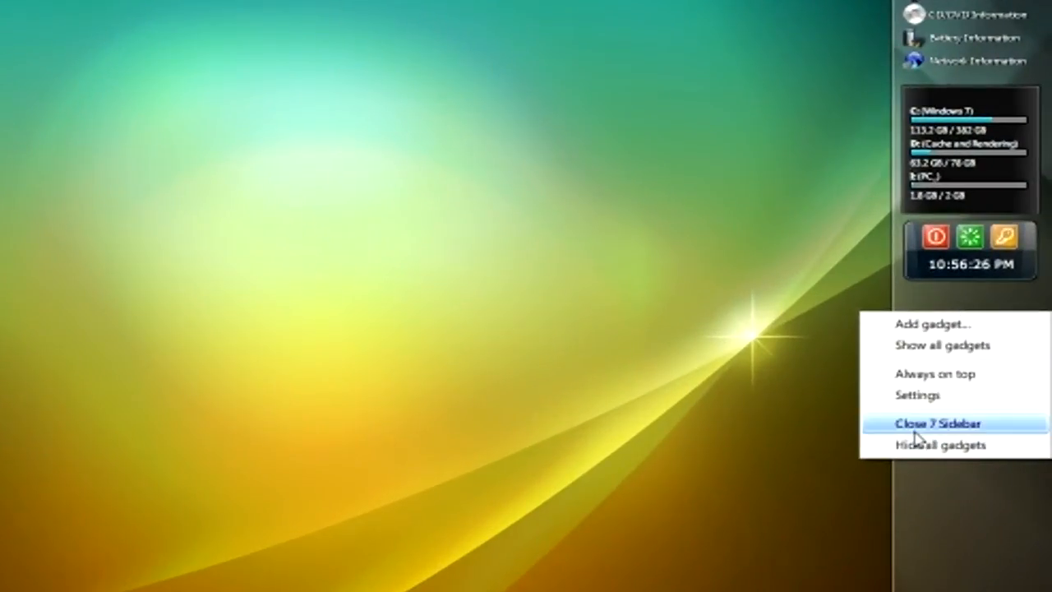
Cycle through five sidebar skins under Design, ending on a patterned background, then close settings
click(918, 395)
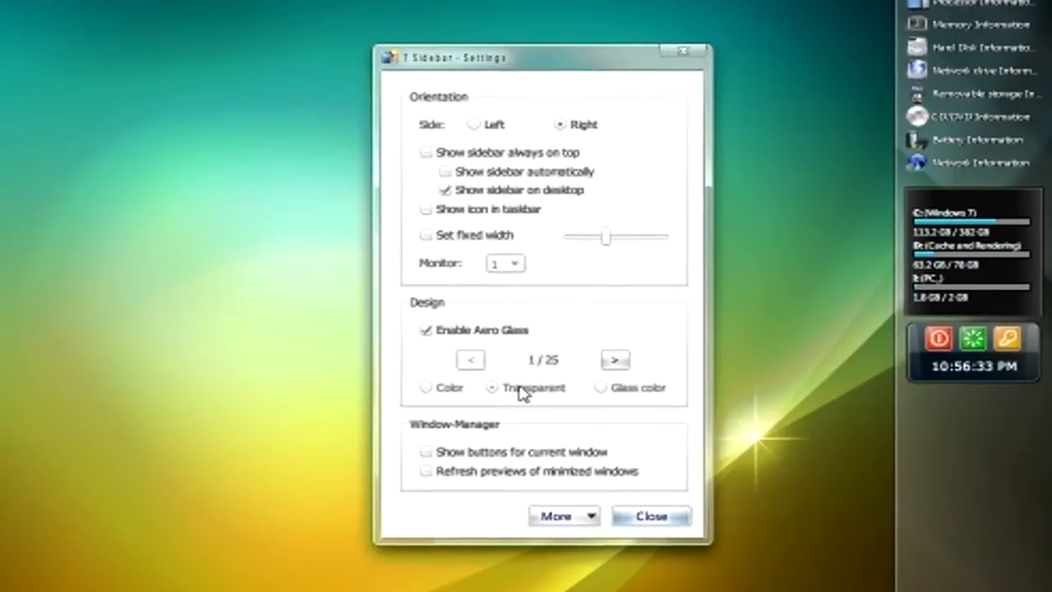
mouse_move(549, 386)
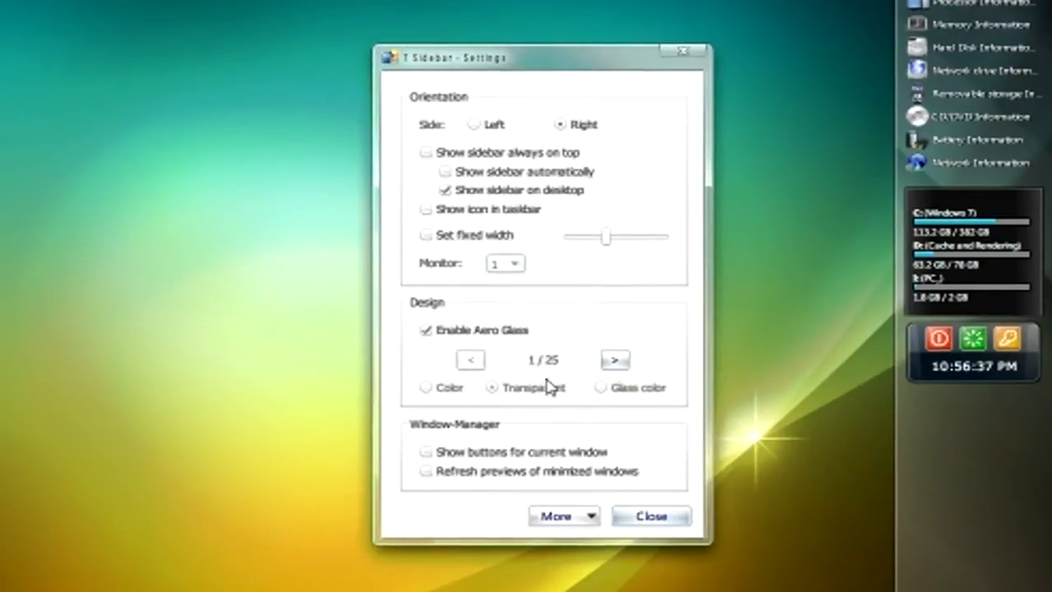
click(615, 360)
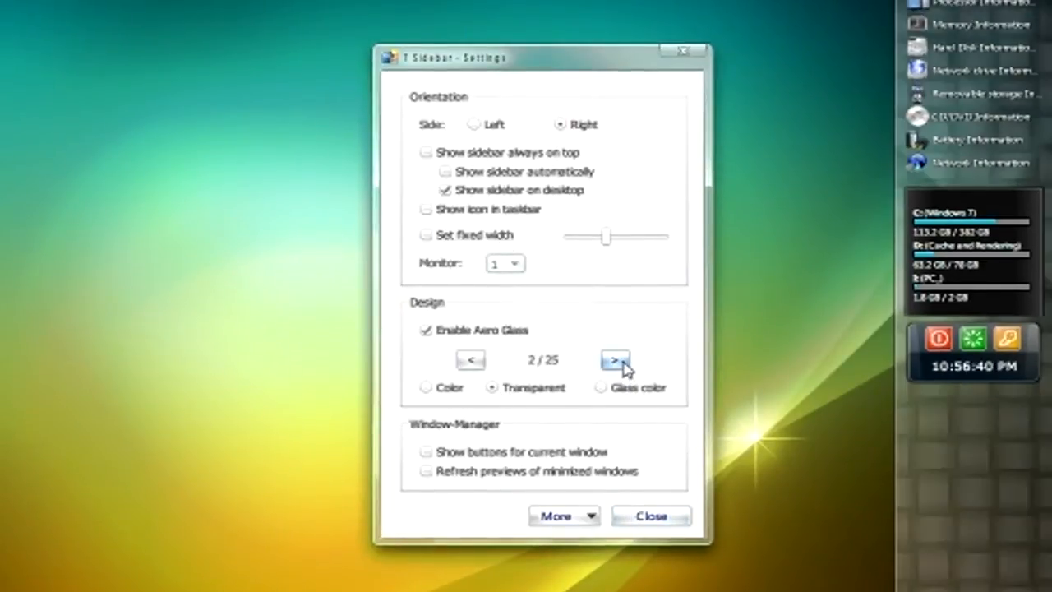
click(614, 360)
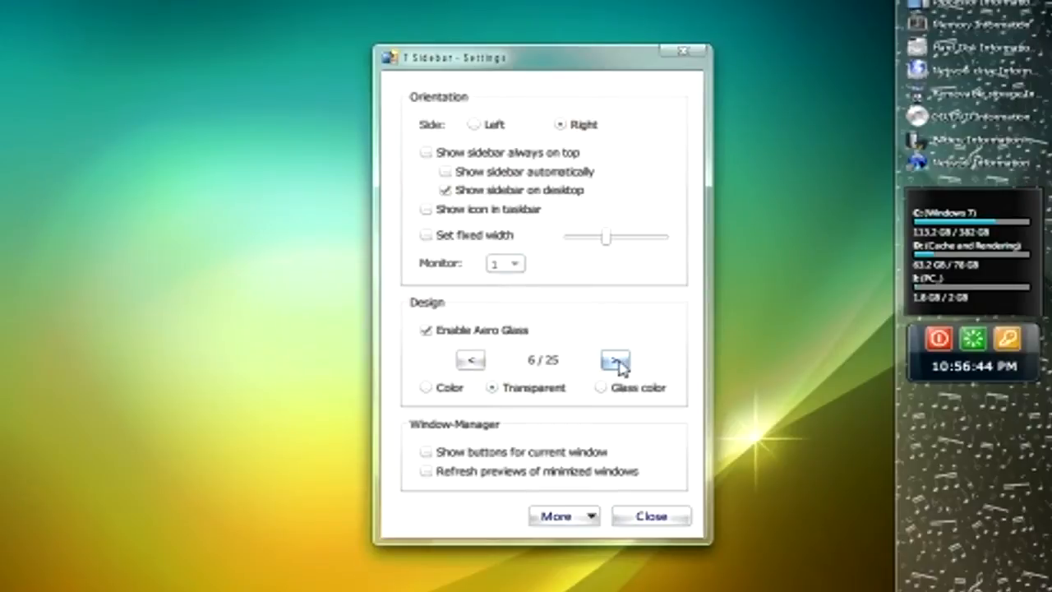
click(614, 360)
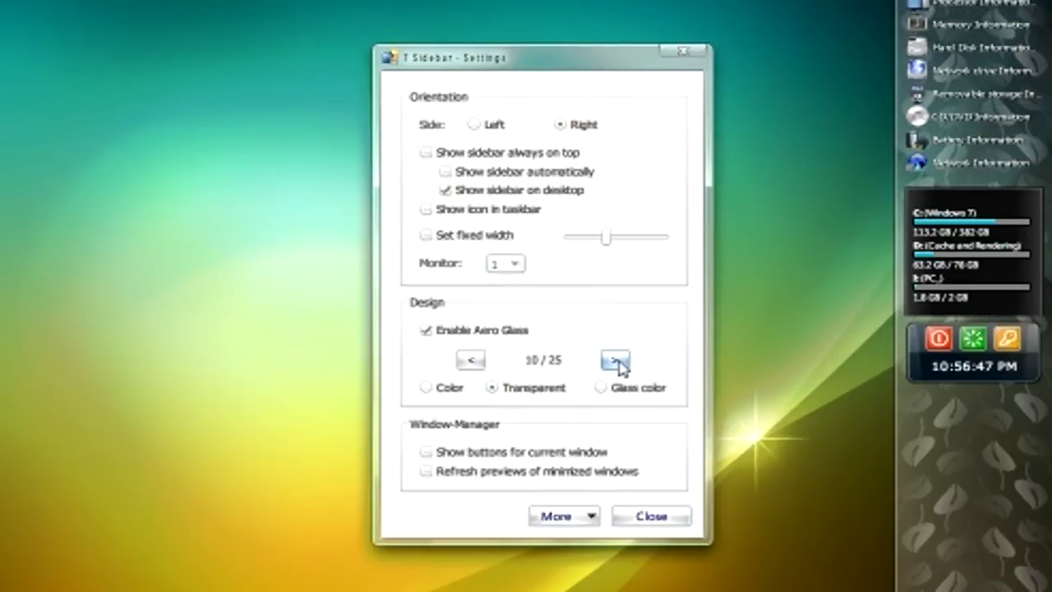
click(615, 360)
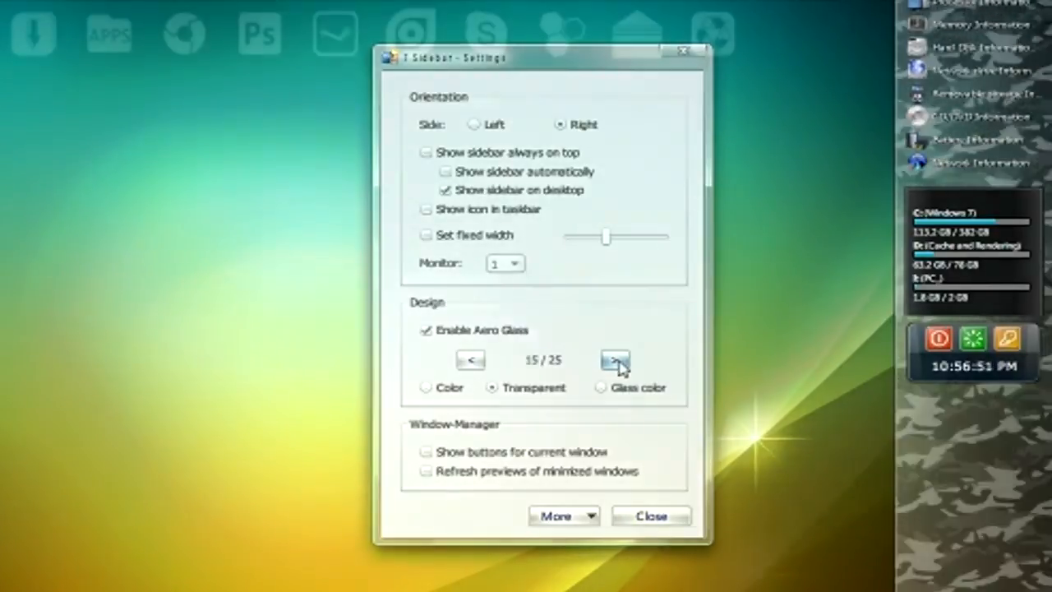
click(650, 516)
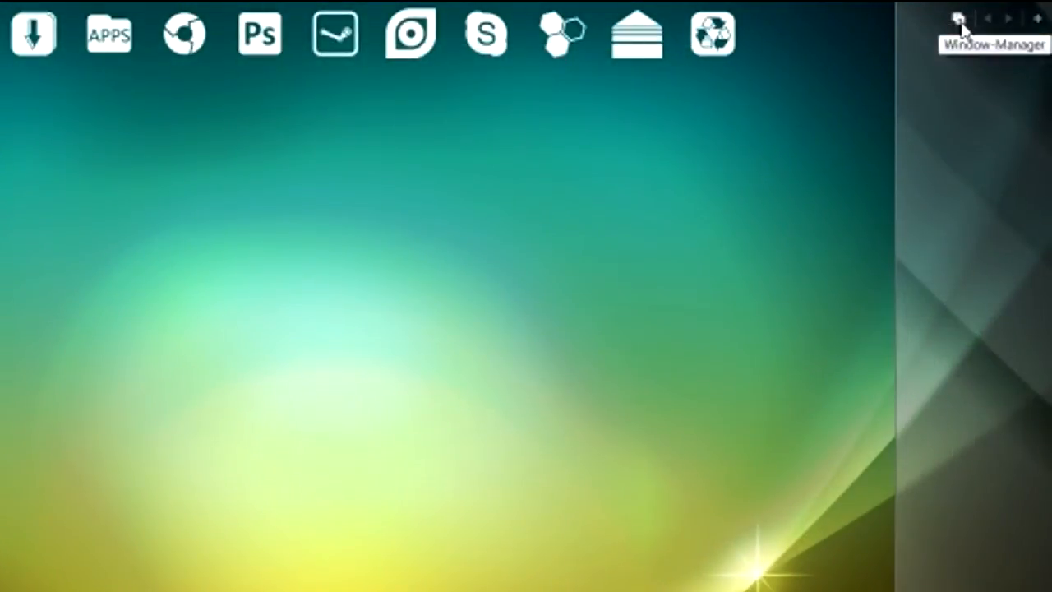
Show window thumbnails via Window-Manager, then drag the Media Player preview out and back
click(959, 19)
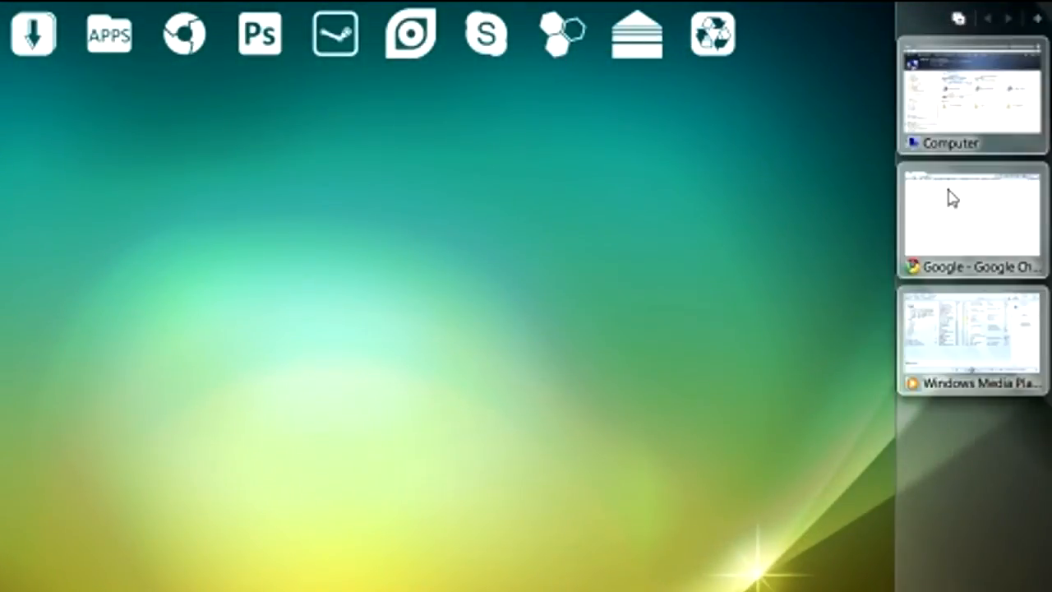
mouse_move(998, 115)
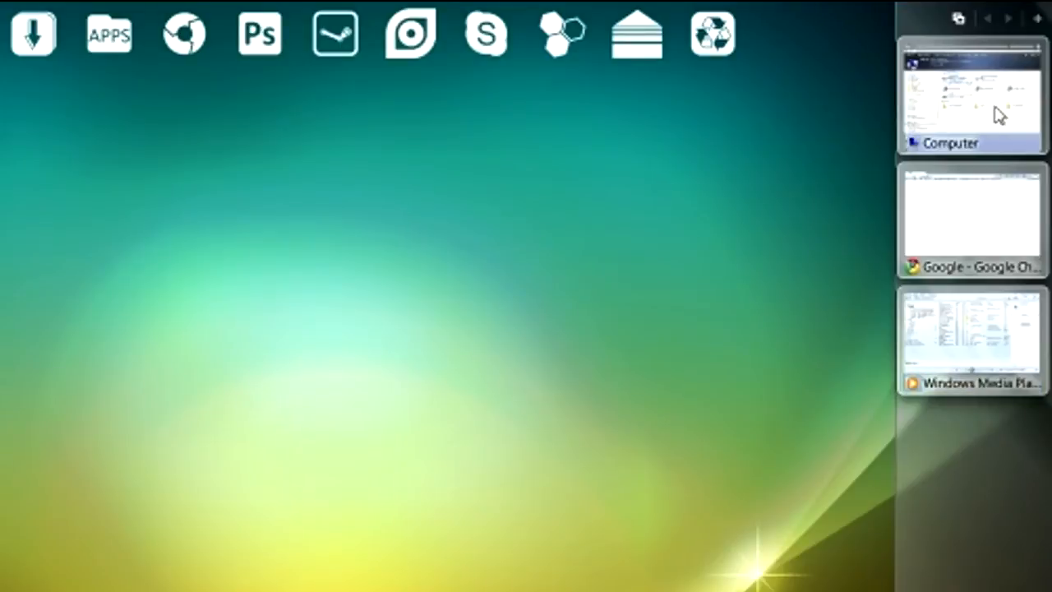
mouse_move(961, 168)
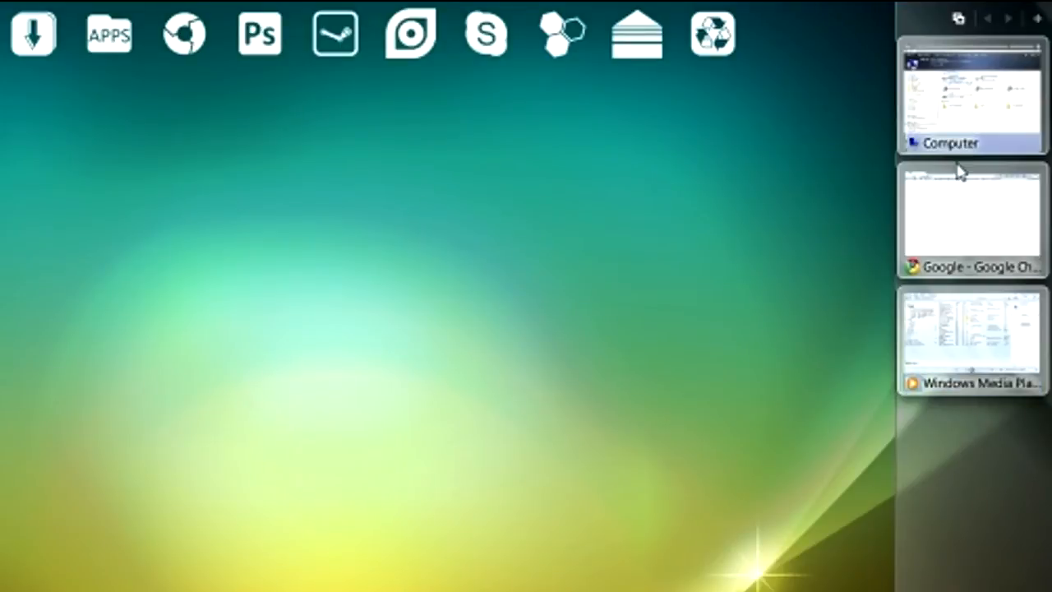
drag(972, 341, 818, 354)
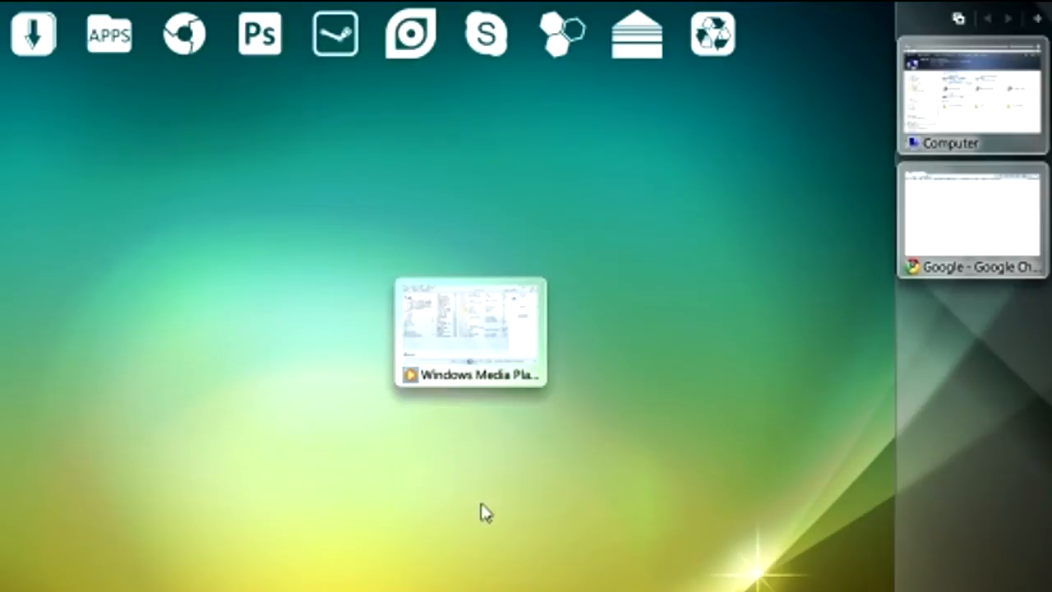
drag(471, 332, 994, 345)
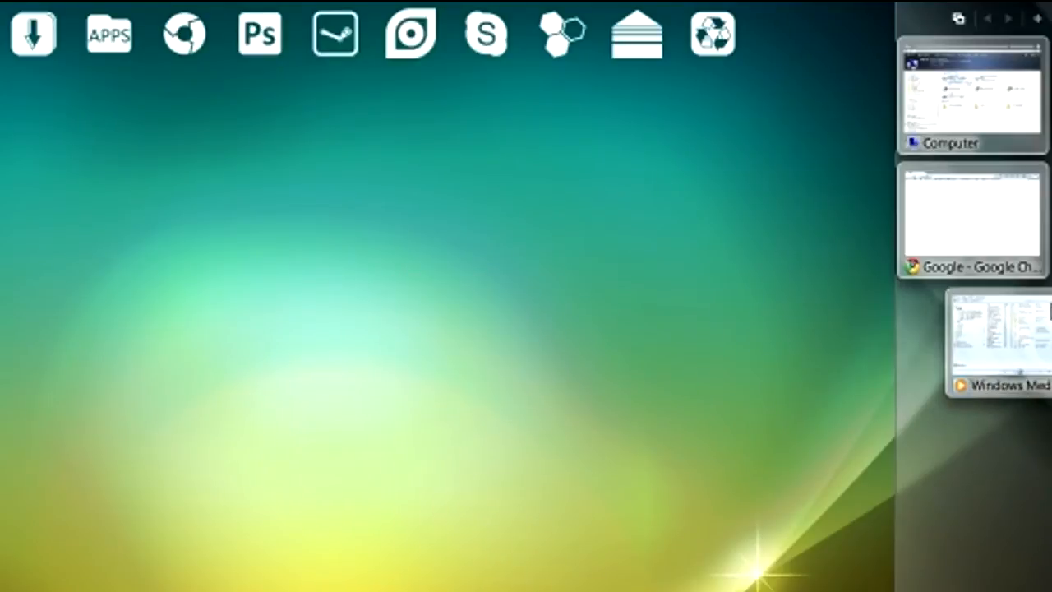